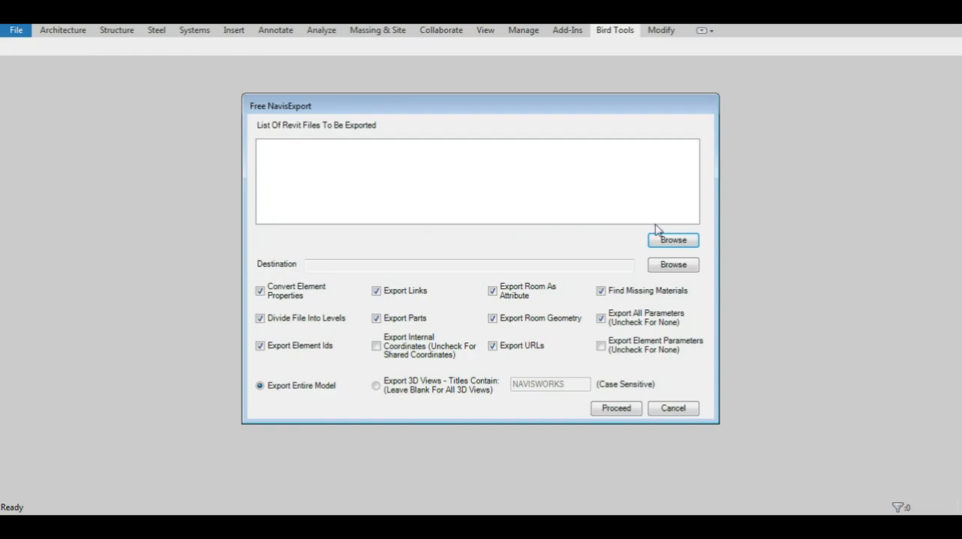
Step: Add the four rme_basic_sample_project files from RVT\2019 to the export list
click(672, 240)
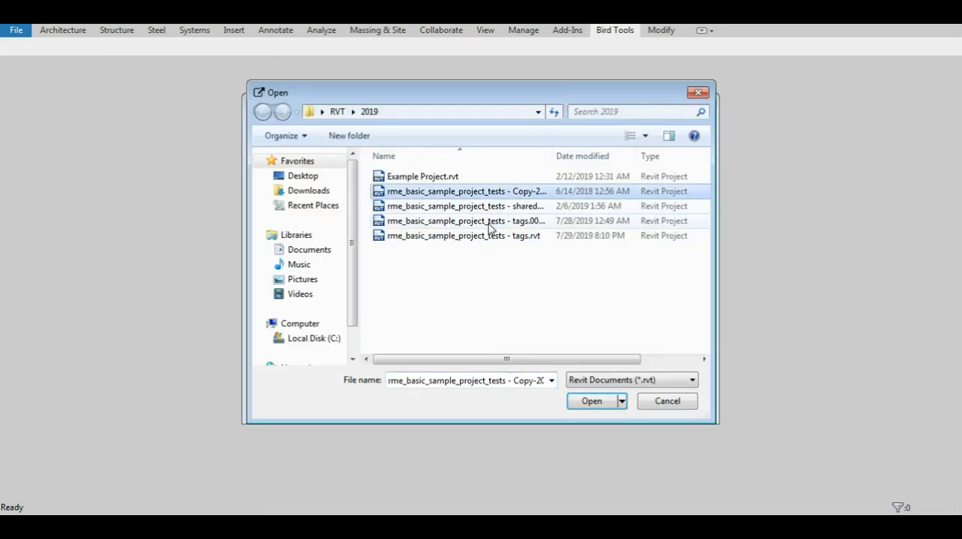
click(592, 400)
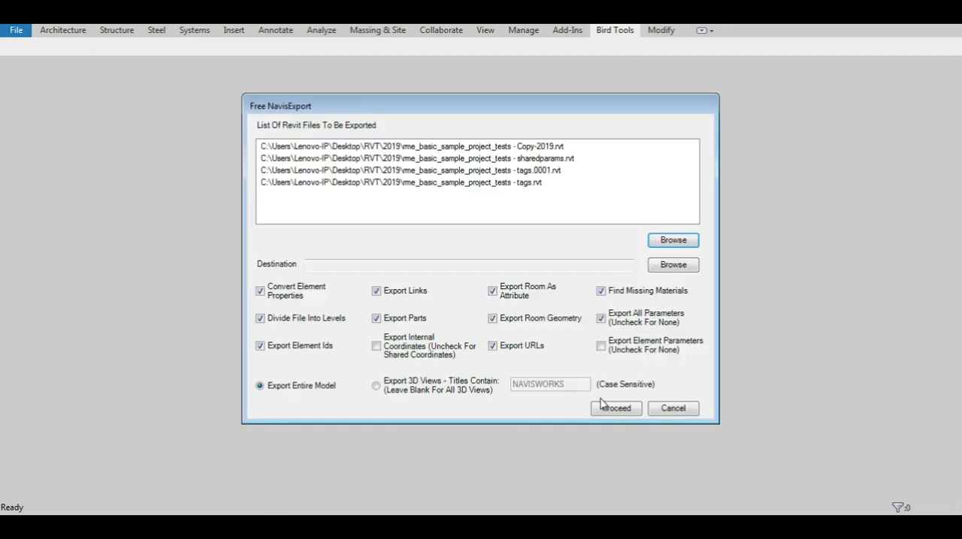
Step: Set the export destination folder to Desktop
click(671, 265)
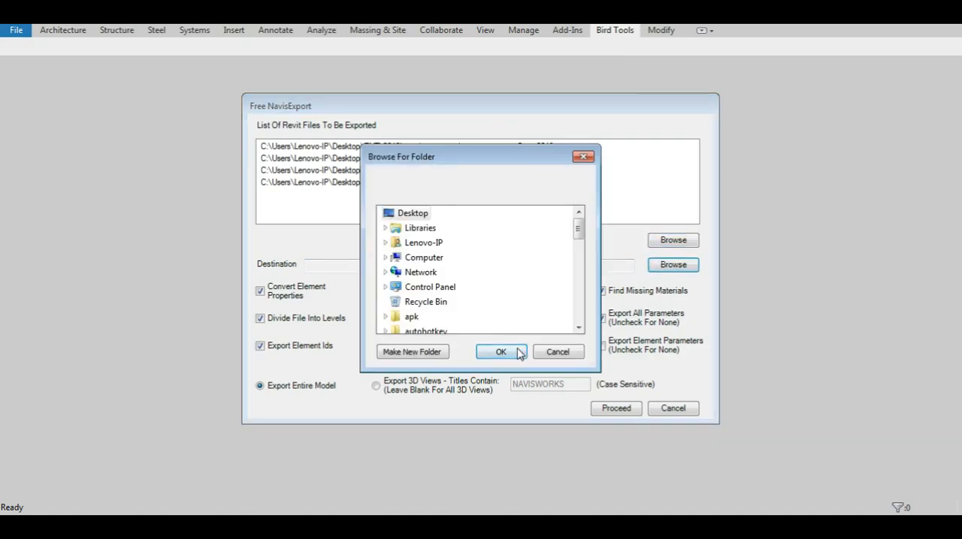
click(501, 351)
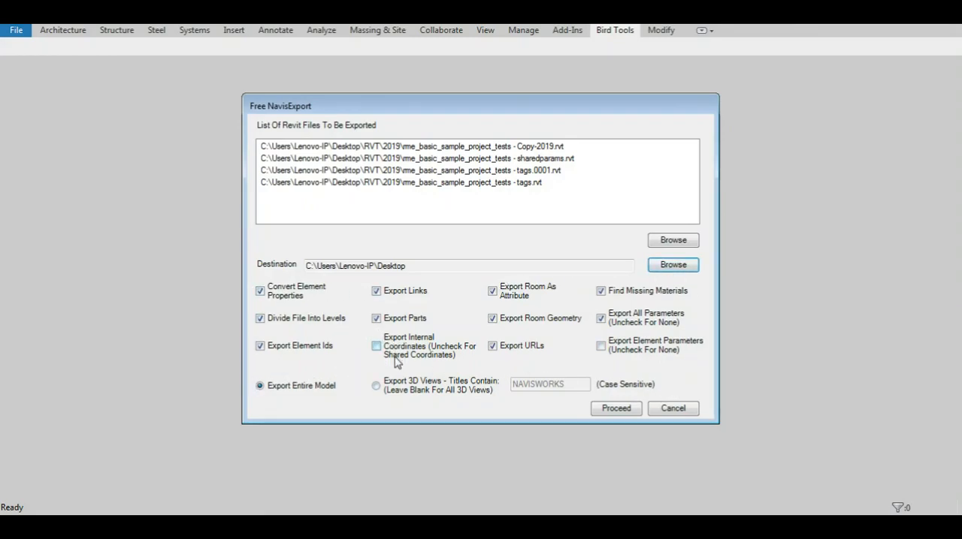
Step: Uncheck the Find Missing Materials option for the export
click(376, 291)
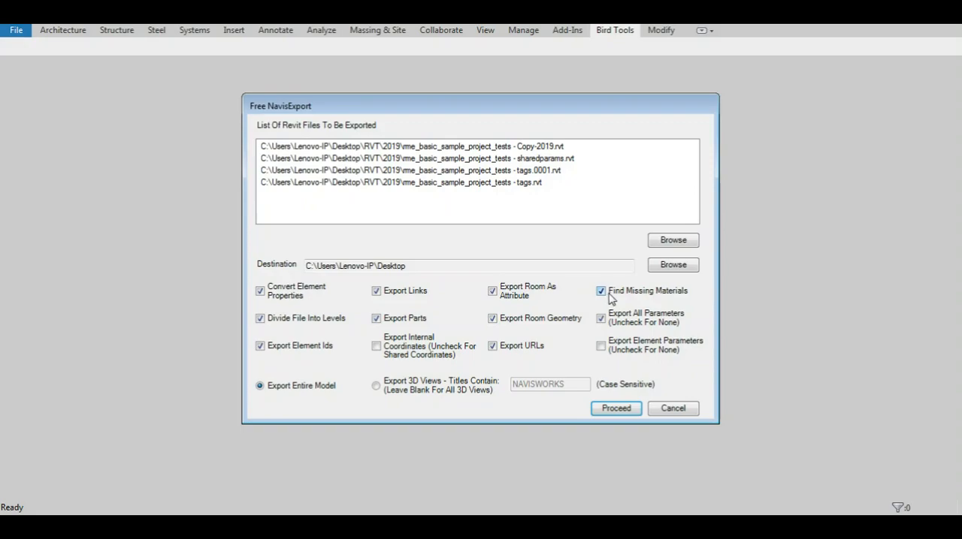
click(601, 291)
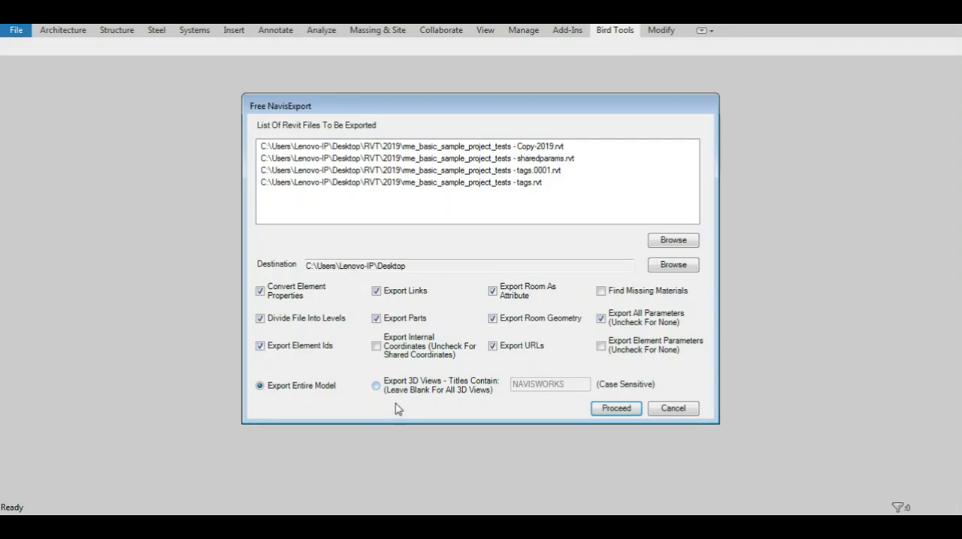
Step: Export 3D Views with title keyword '111' instead of NAVISWORKS and proceed with the batch export
click(376, 385)
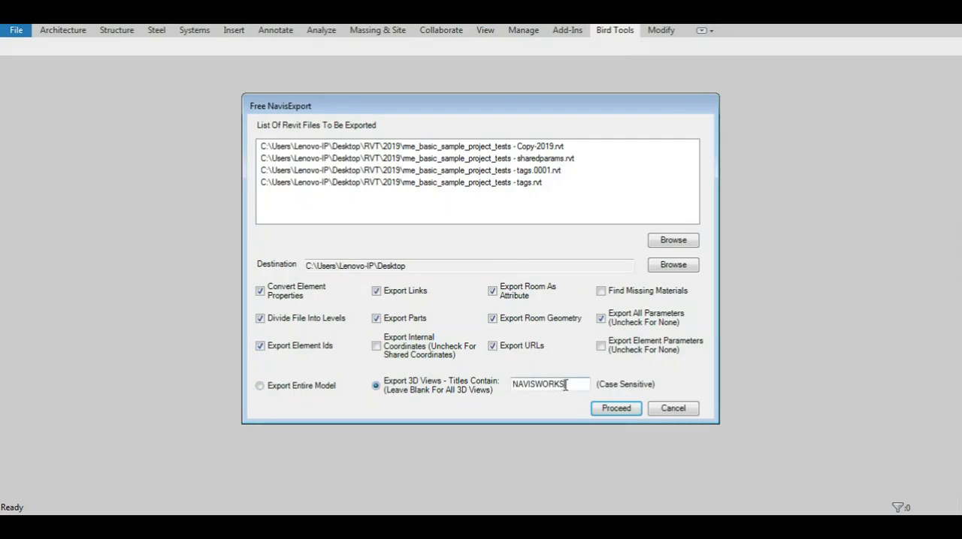
triple_click(549, 385)
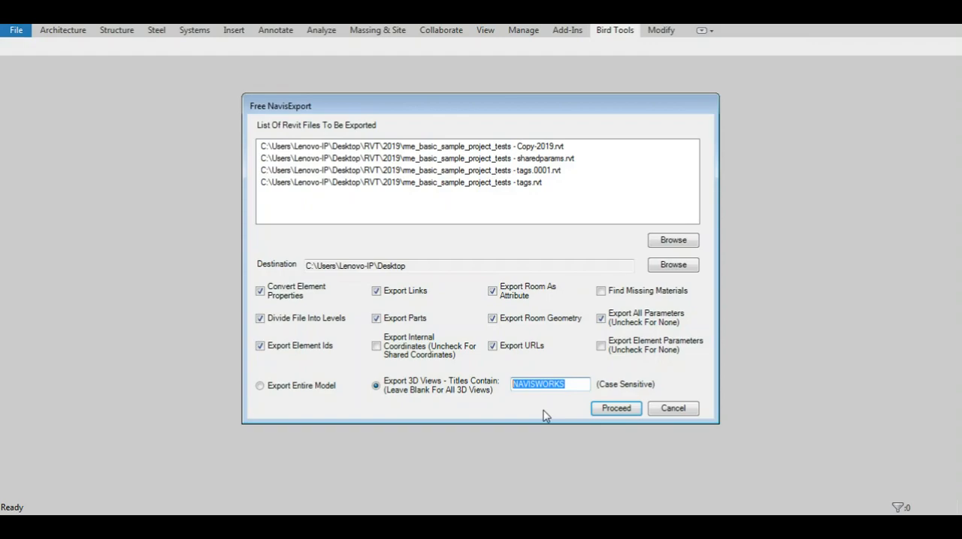
key(Delete)
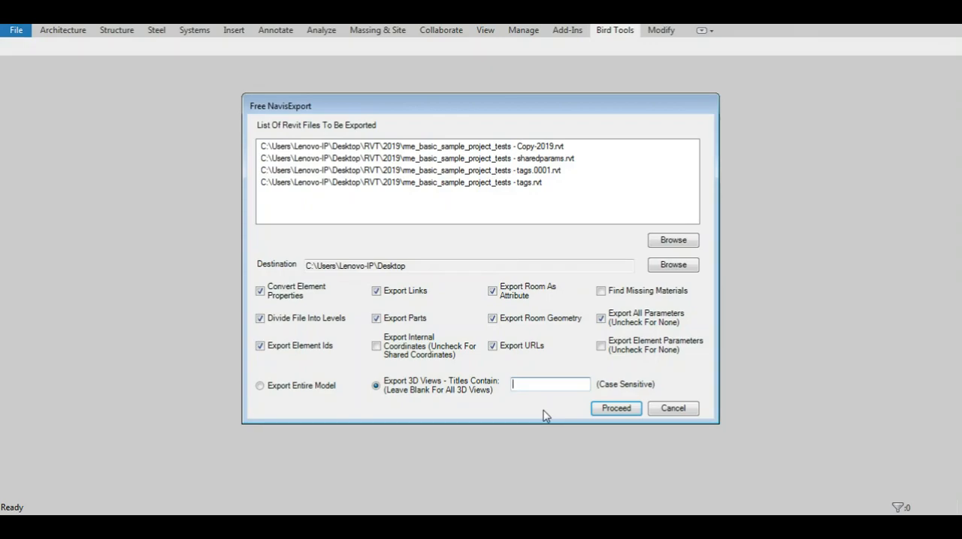
text(111)
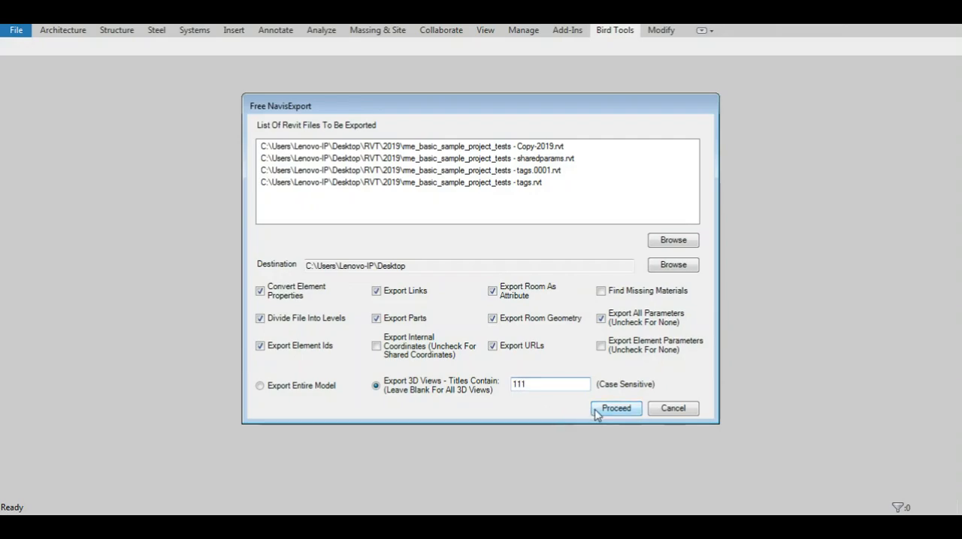
click(616, 408)
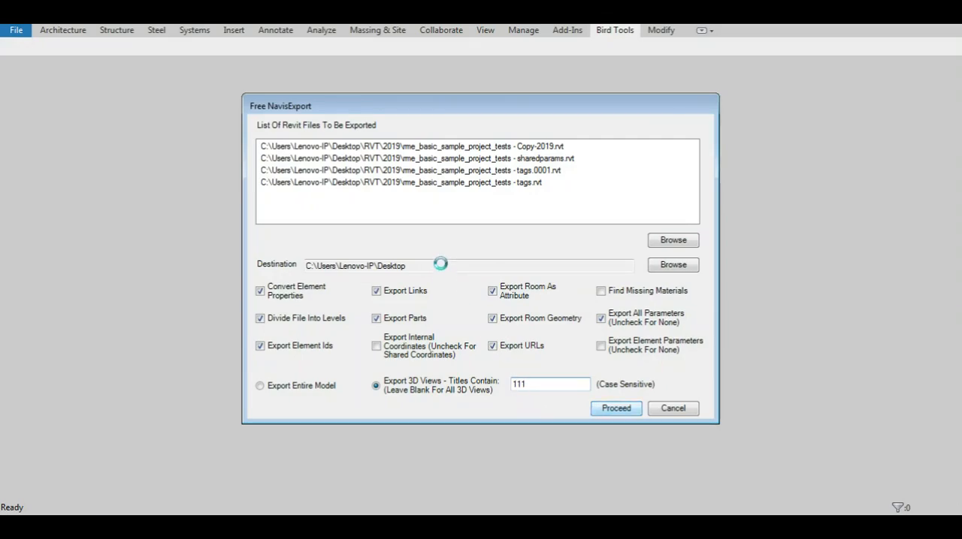